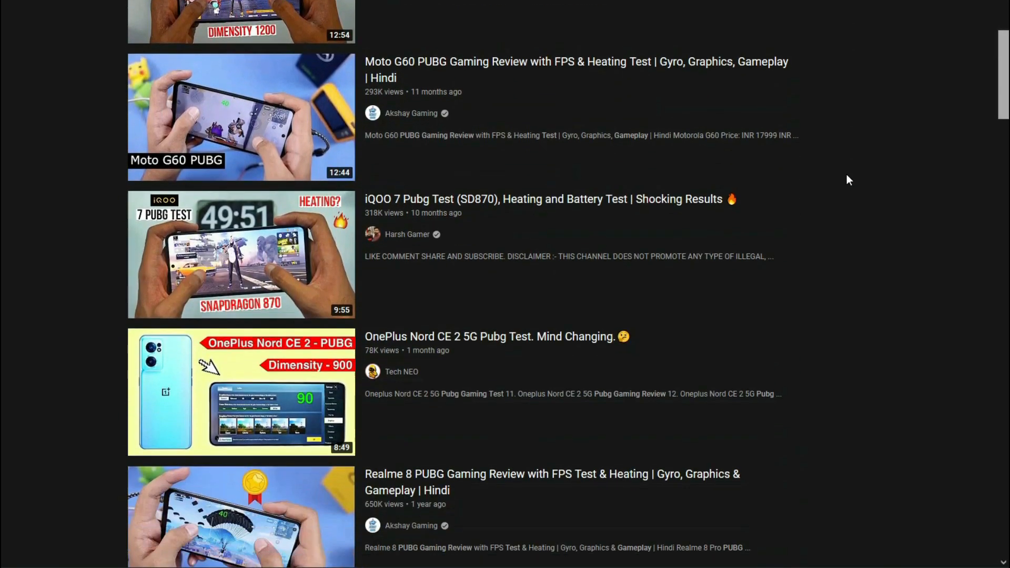
scroll("down", 3)
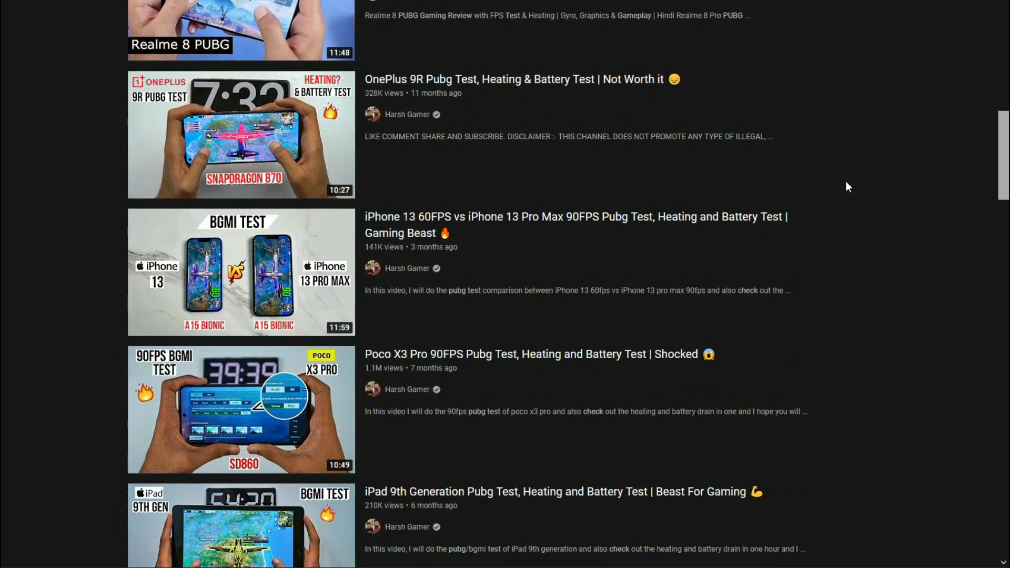
scroll("down", 3)
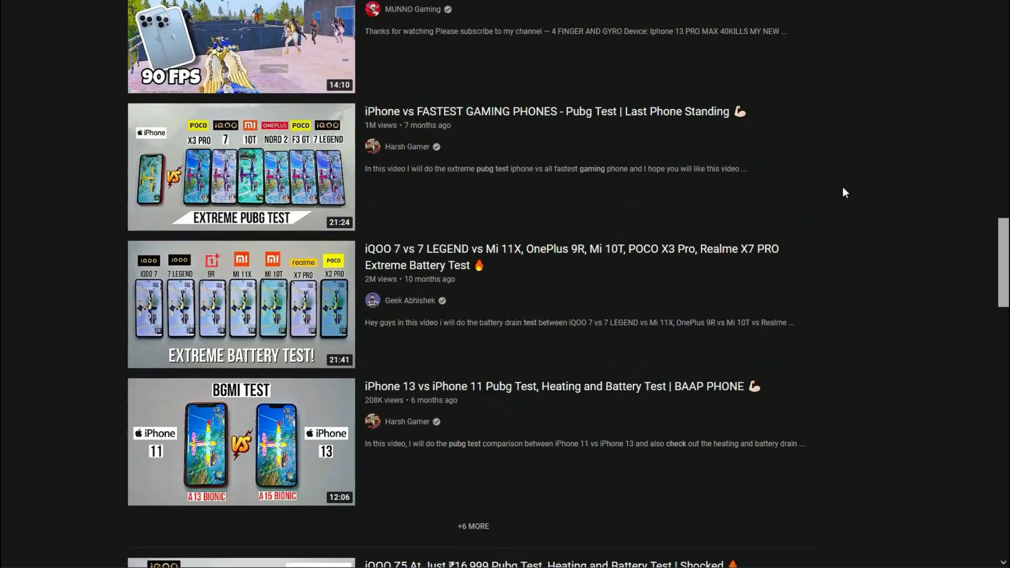